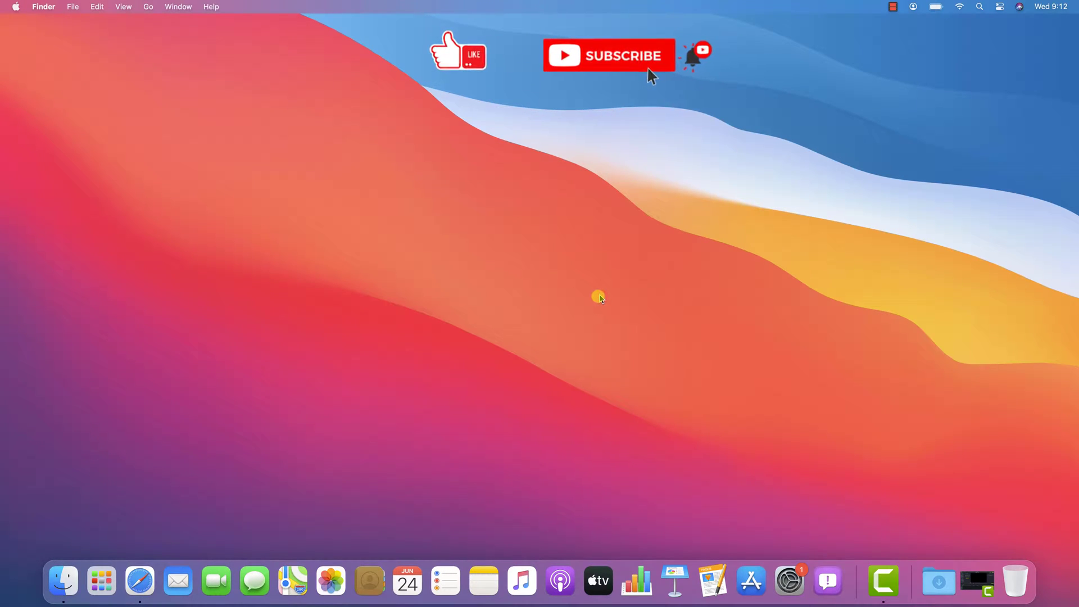
{"action": "mouse_move", "coordinate": [729, 279]}
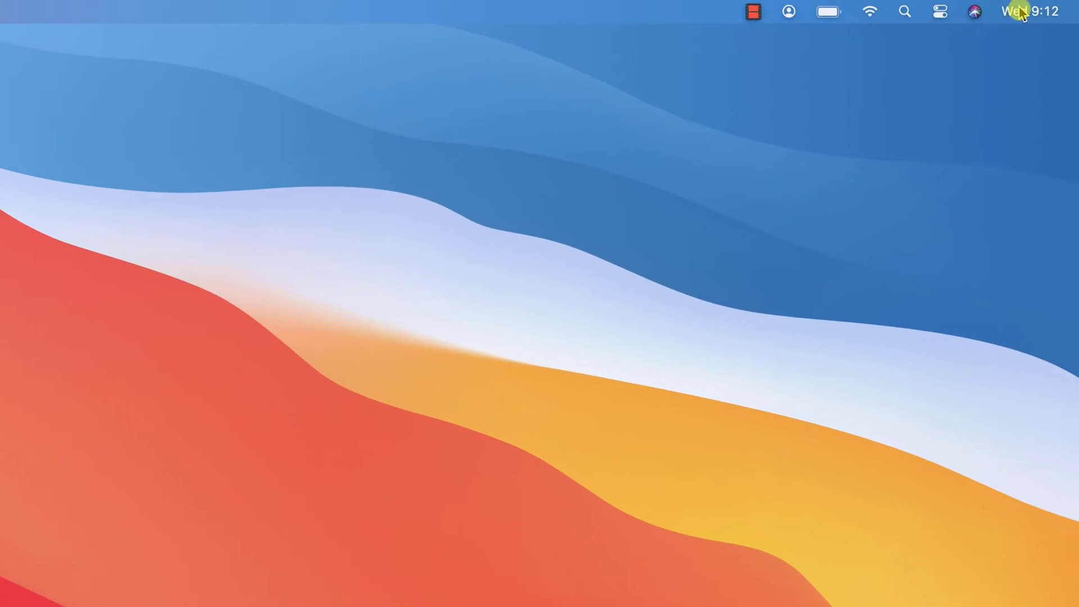
Step: Reveal the Notification Center sidebar and bring its weather widget and Edit Widgets option into view
{"action": "left_click", "coordinate": [1031, 11]}
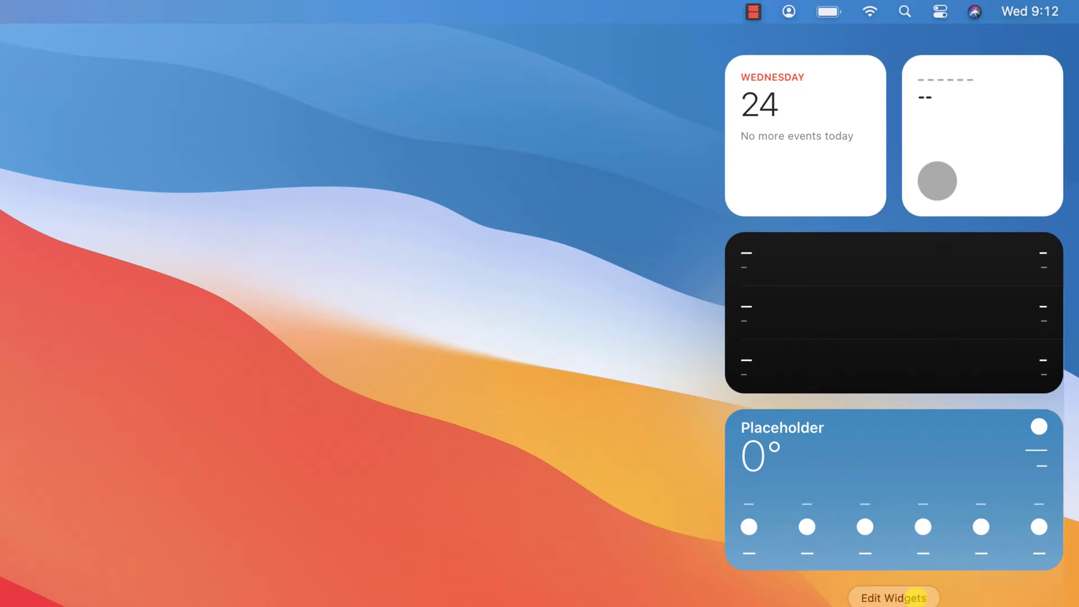
{"action": "scroll", "scroll_direction": "down", "scroll_amount": 3}
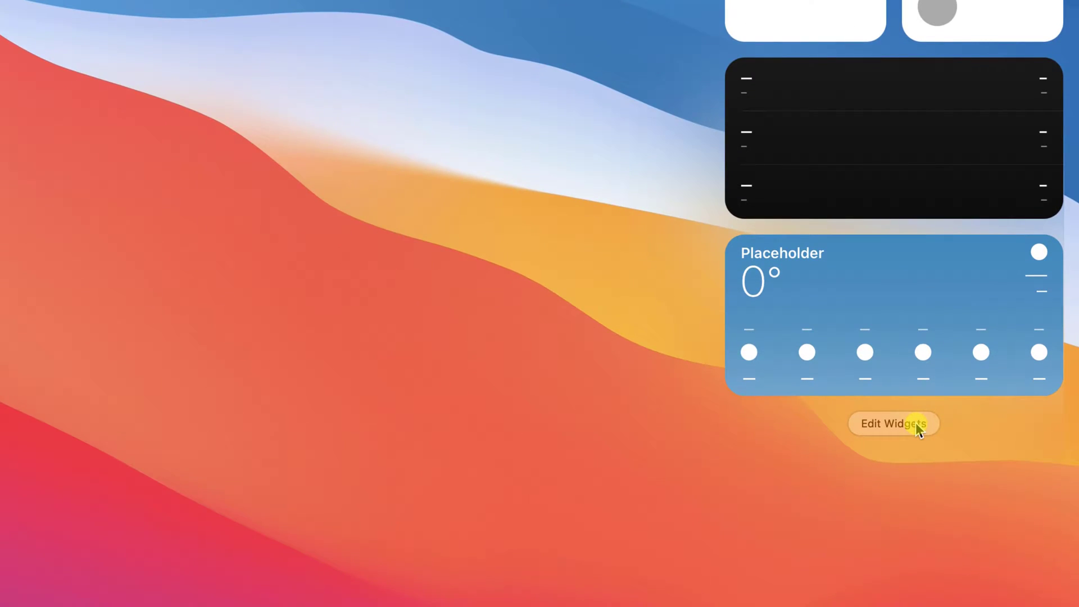
Step: Enter widget editing and add the Notes Folder widget at large size
{"action": "left_click", "coordinate": [893, 423]}
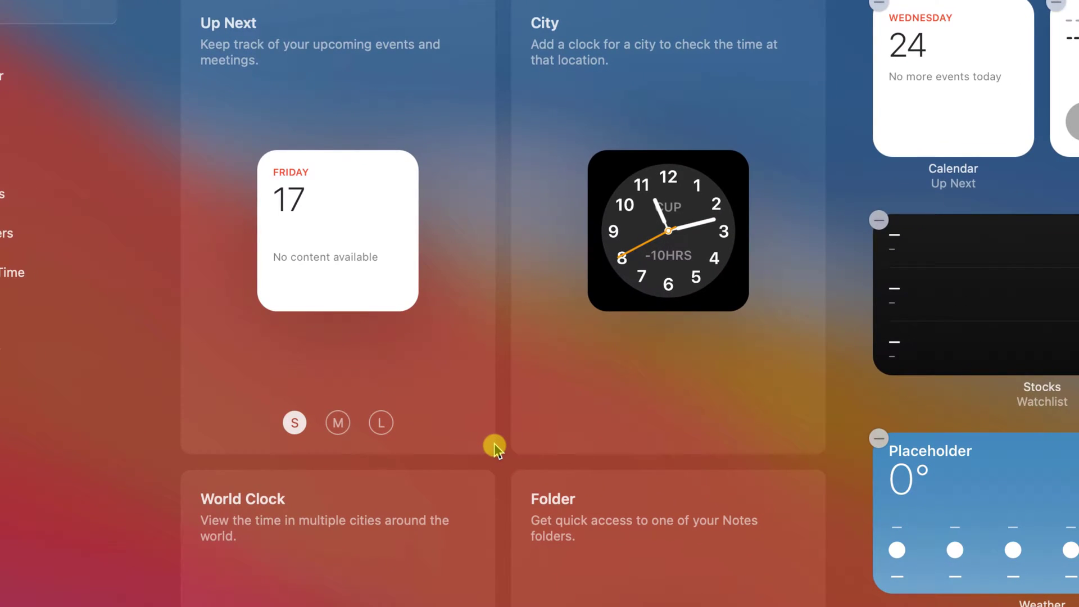
{"action": "scroll", "scroll_direction": "down", "scroll_amount": 3}
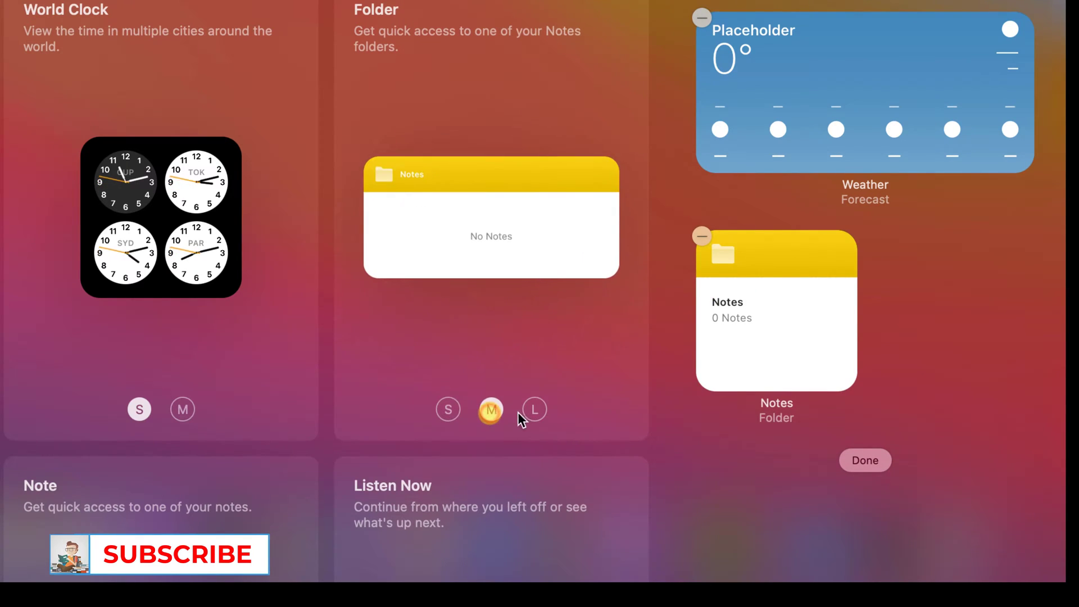
{"action": "left_click", "coordinate": [535, 409]}
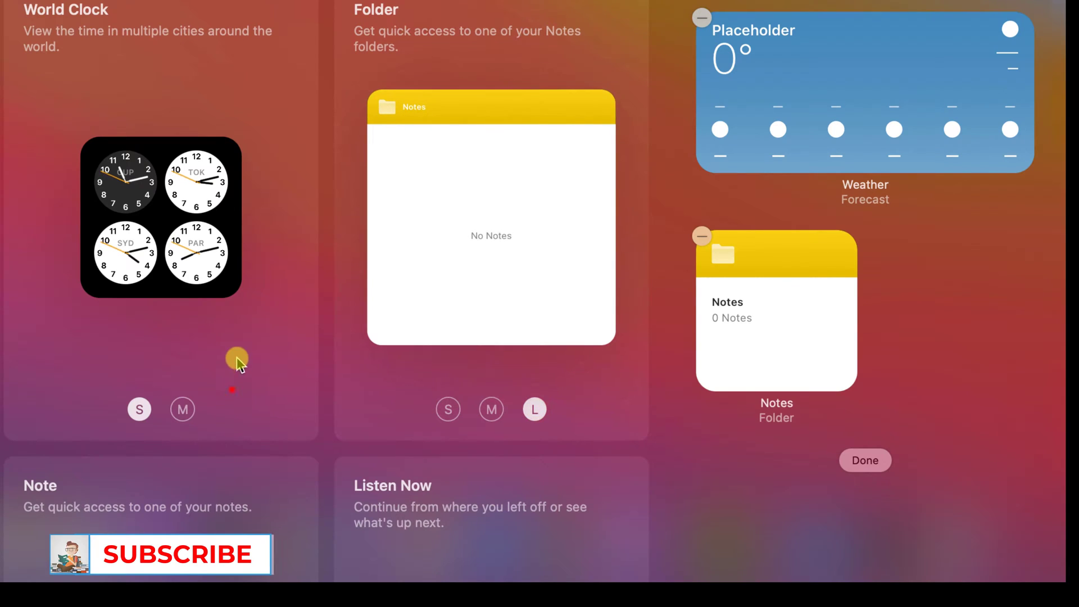
Step: Add the Clock World Clock widget at medium size to the sidebar
{"action": "left_click", "coordinate": [182, 409]}
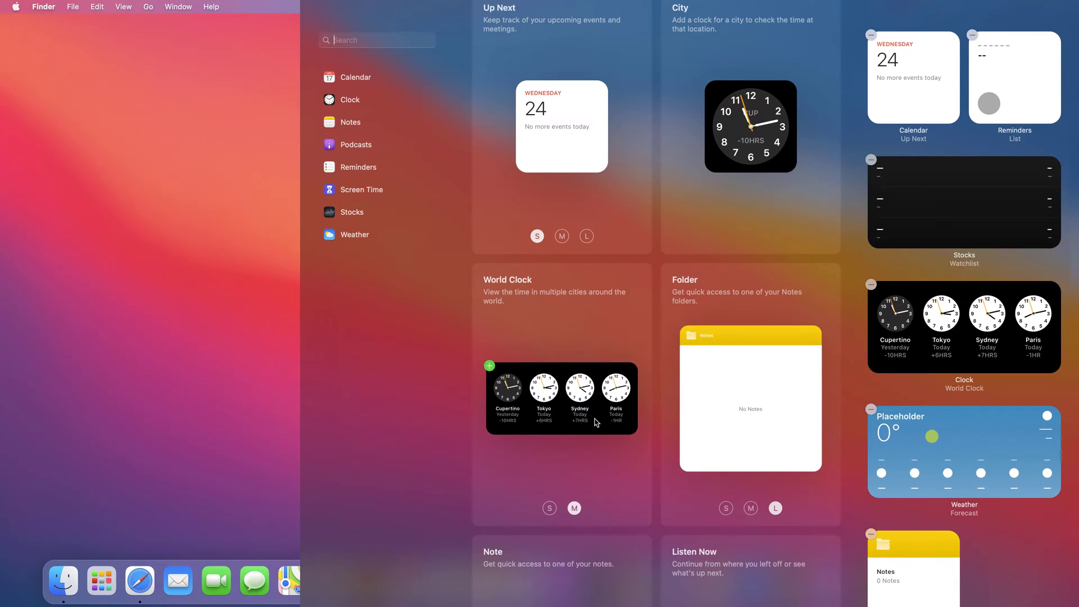
{"action": "scroll", "scroll_direction": "down", "scroll_amount": 3}
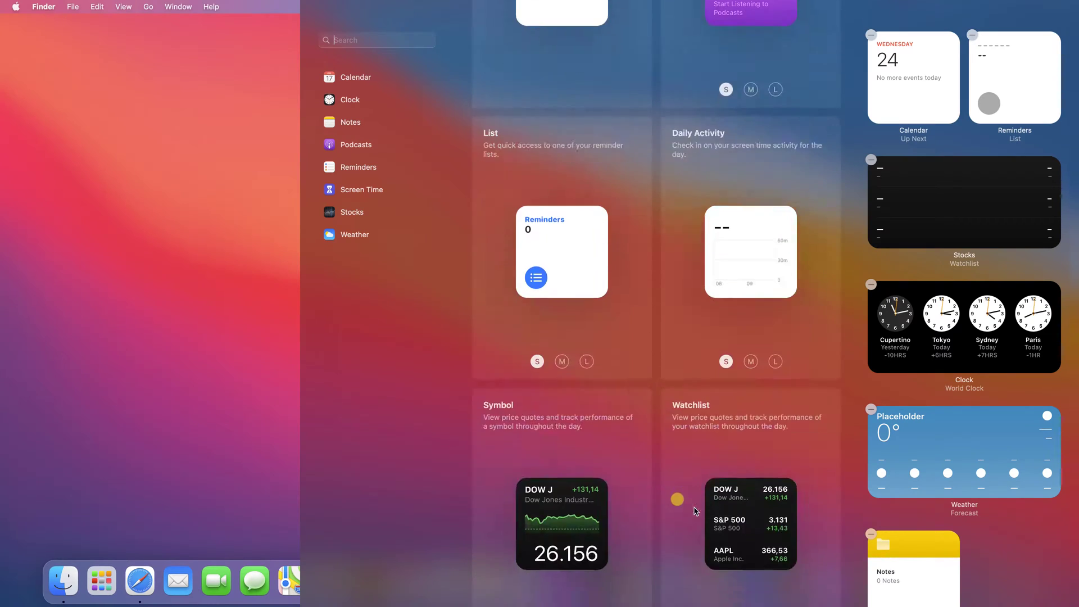
{"action": "left_click", "coordinate": [355, 78]}
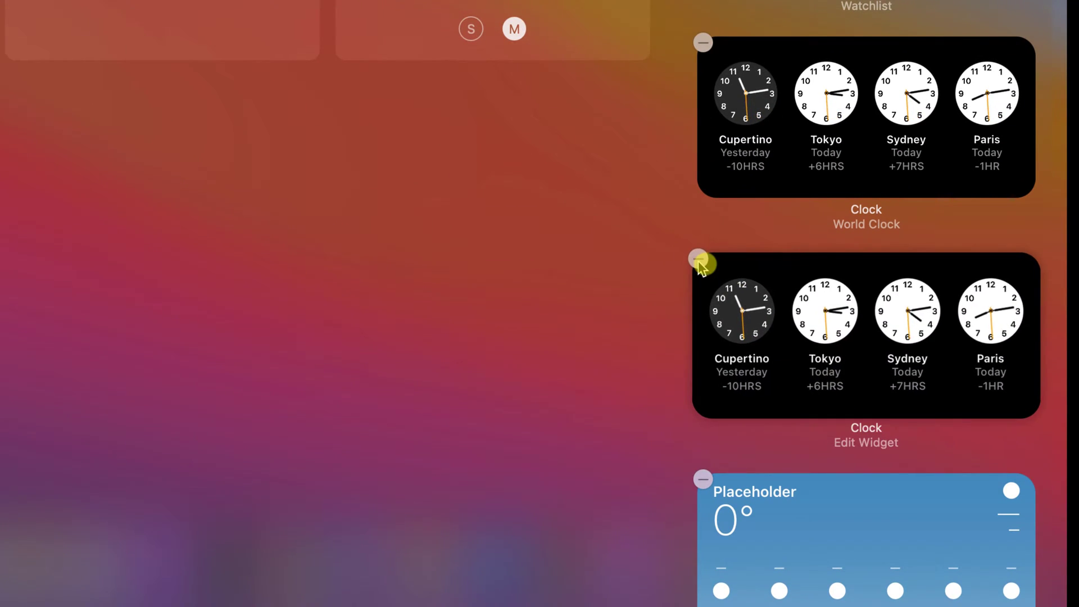
Step: Remove the duplicate World Clock widget, leaving a single one
{"action": "left_click", "coordinate": [703, 261]}
{"action": "type", "text": "new"}
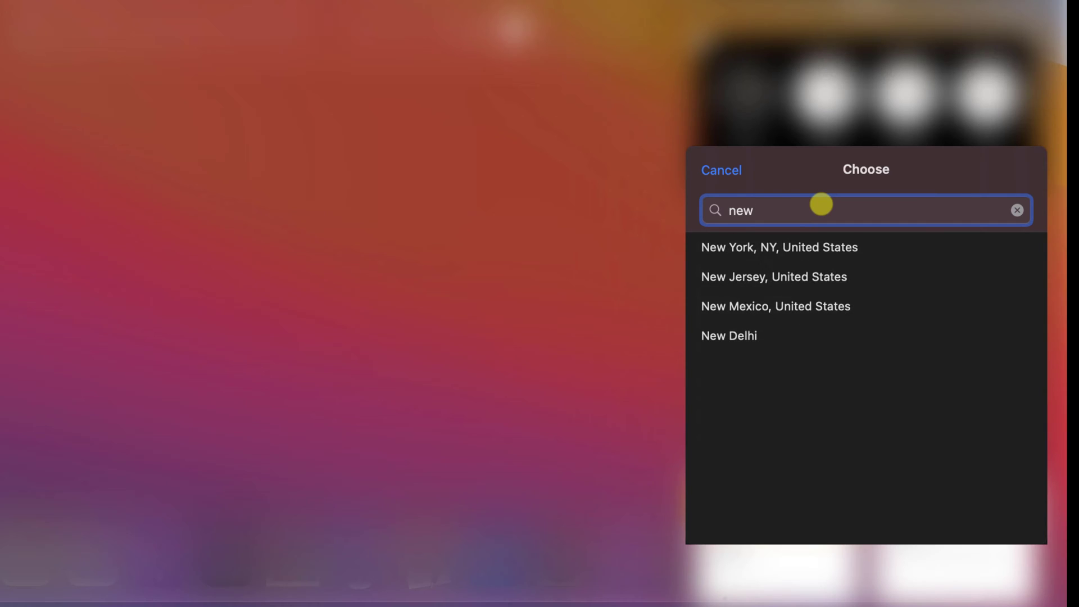
Step: Search 'new york' in the clock's city chooser and pick a result, replacing Cupertino with Acton
{"action": "type", "text": "york"}
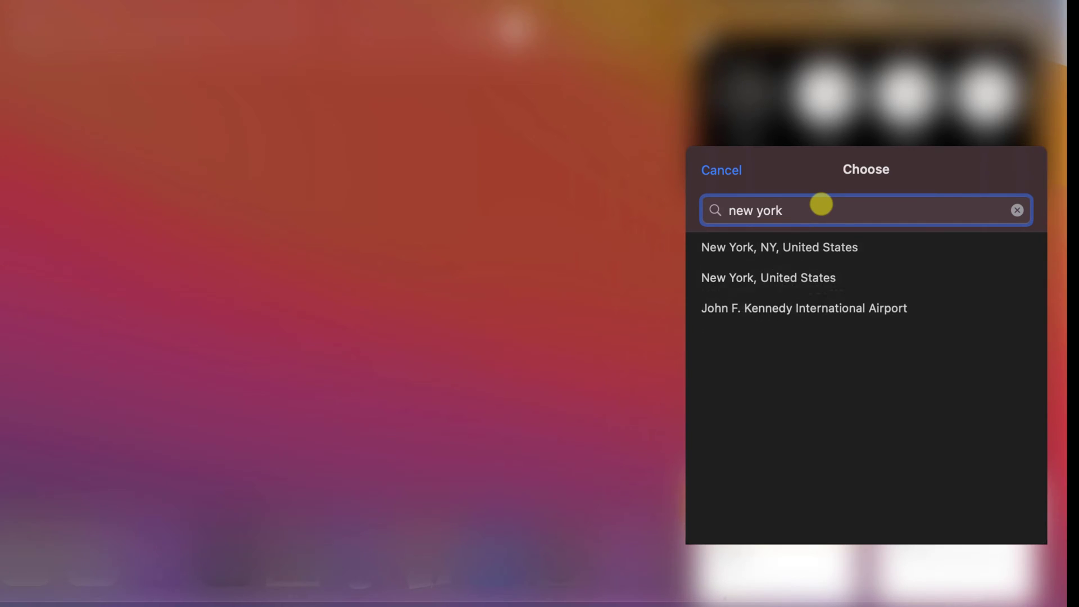
{"action": "left_click", "coordinate": [722, 169]}
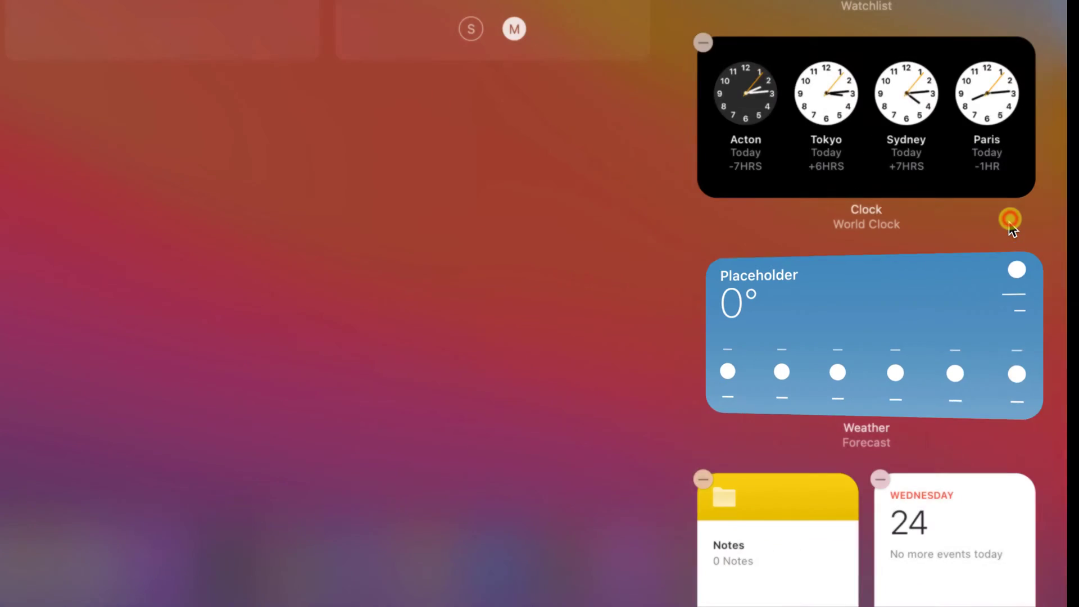